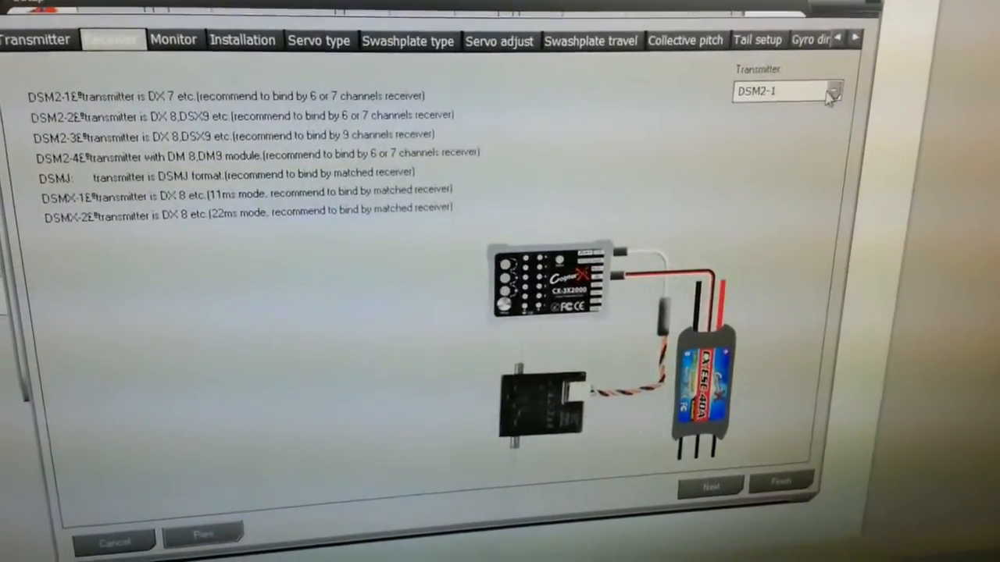
- Show the list of transmitter receiver types, with DSM2-1 still selected
click(831, 90)
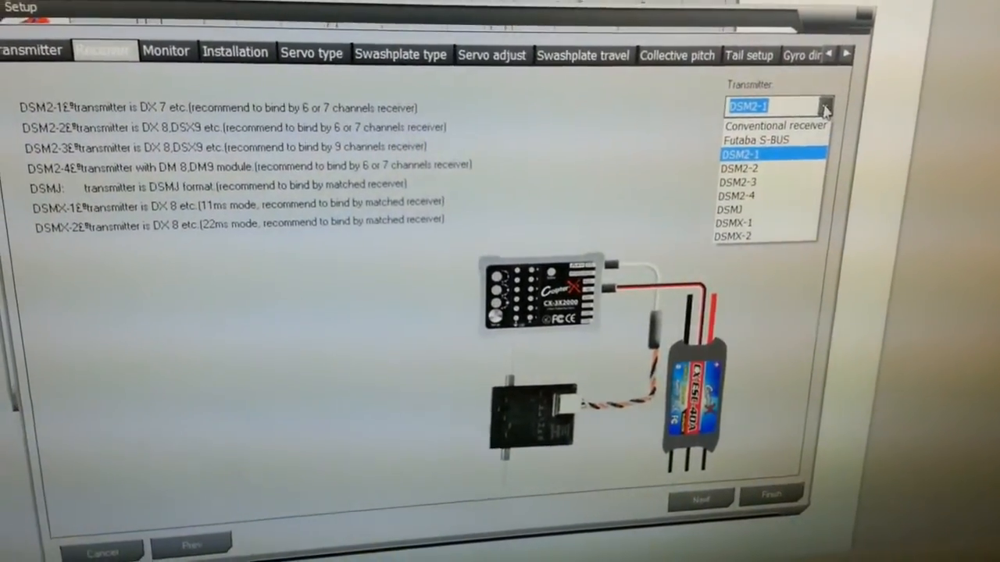